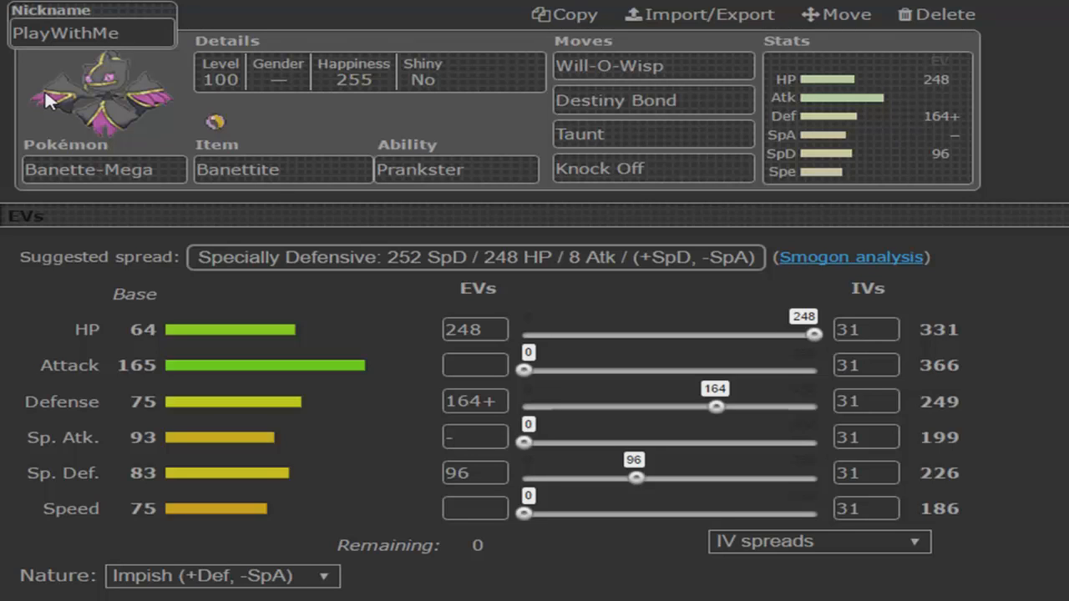
pyautogui.moveTo(629, 359)
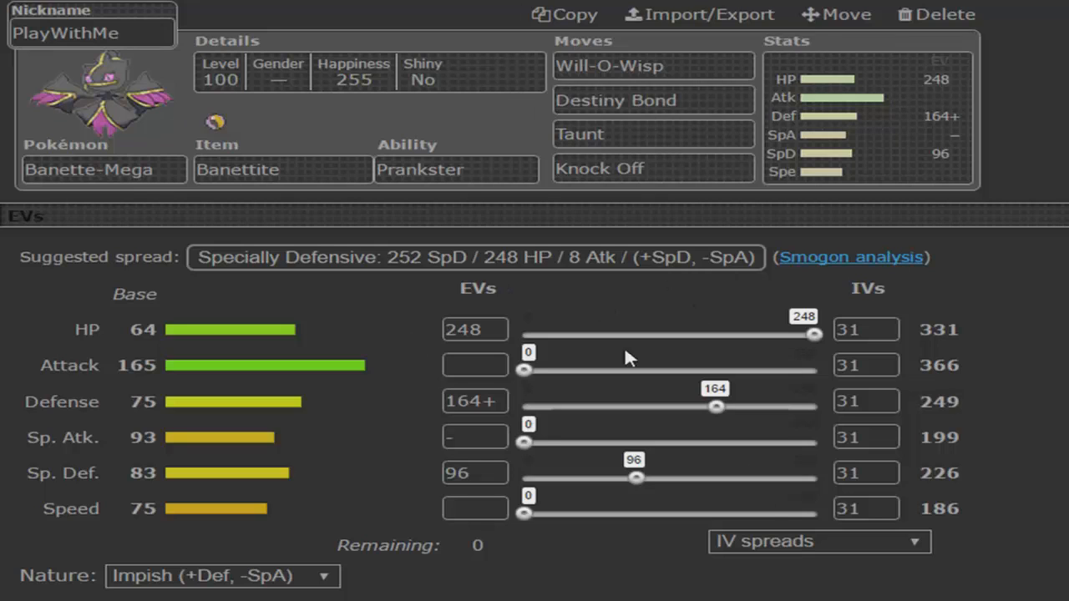
pyautogui.moveTo(575, 332)
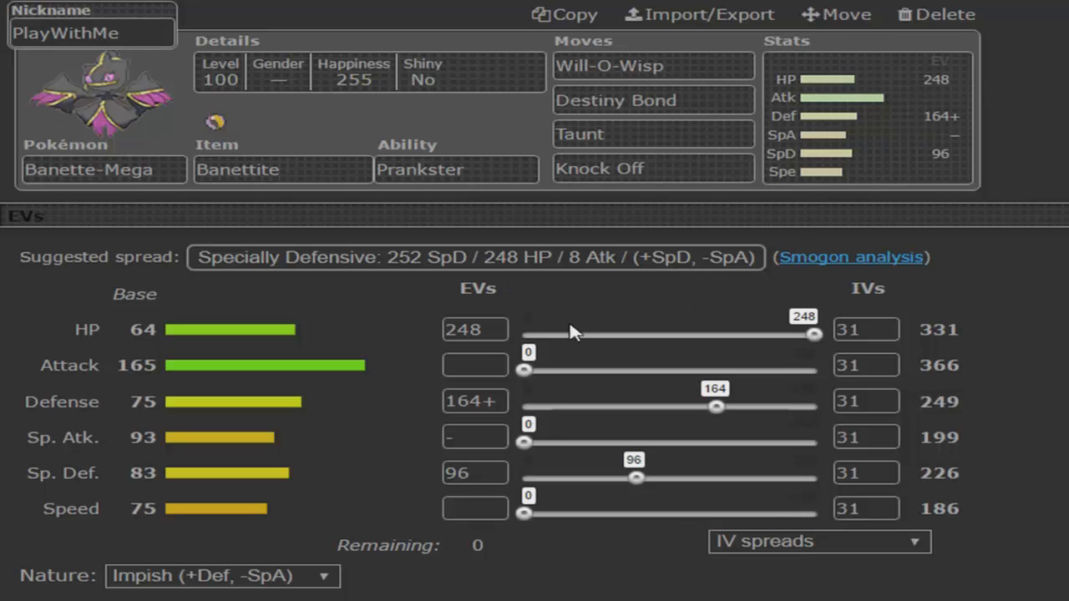
pyautogui.moveTo(520, 441)
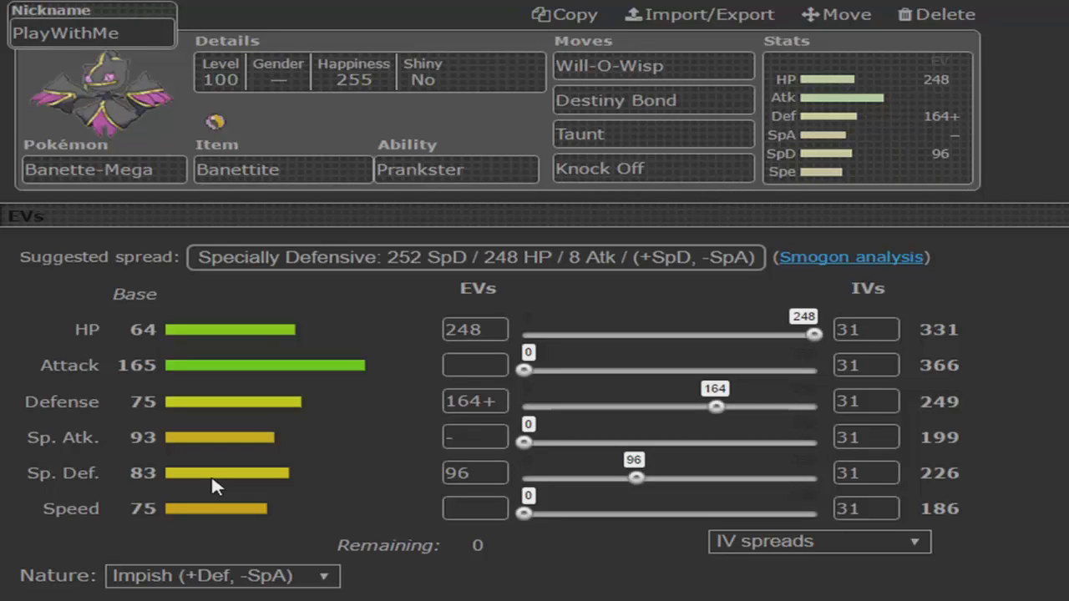
pyautogui.moveTo(583, 442)
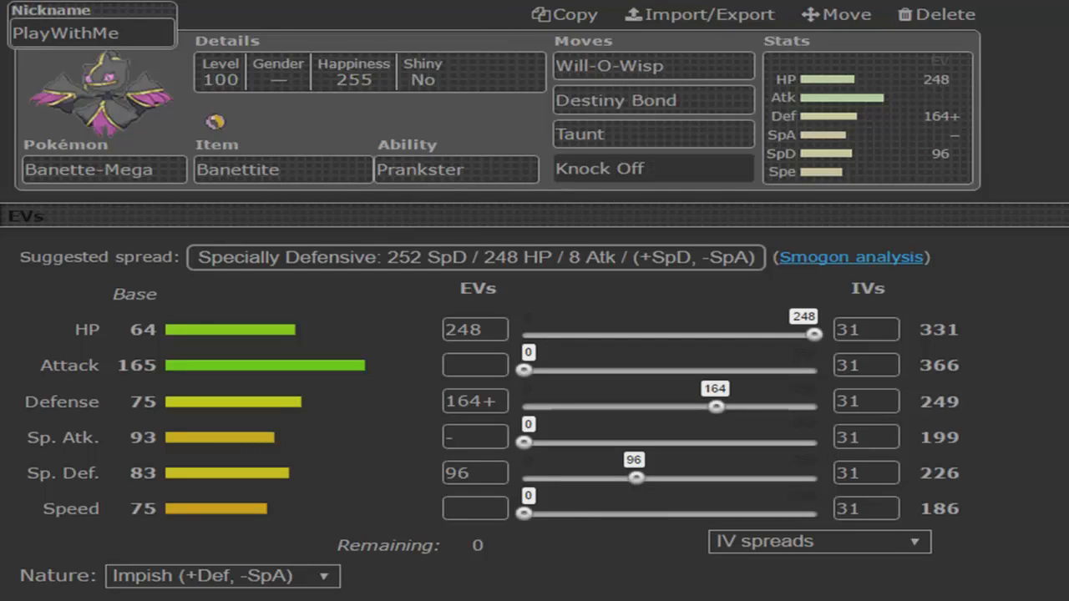
pyautogui.moveTo(942, 133)
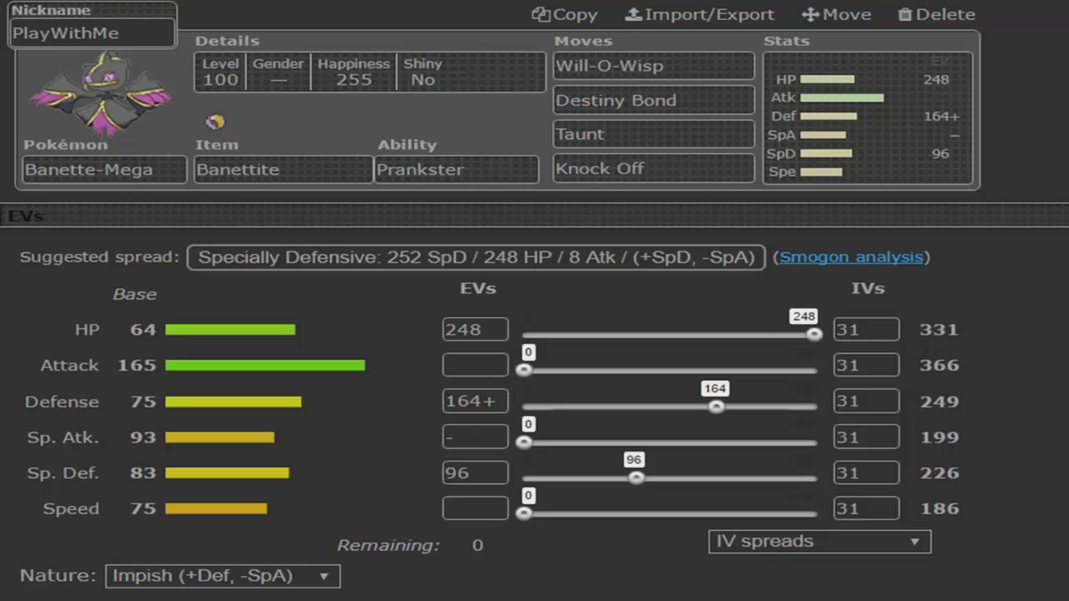
pyautogui.moveTo(842, 297)
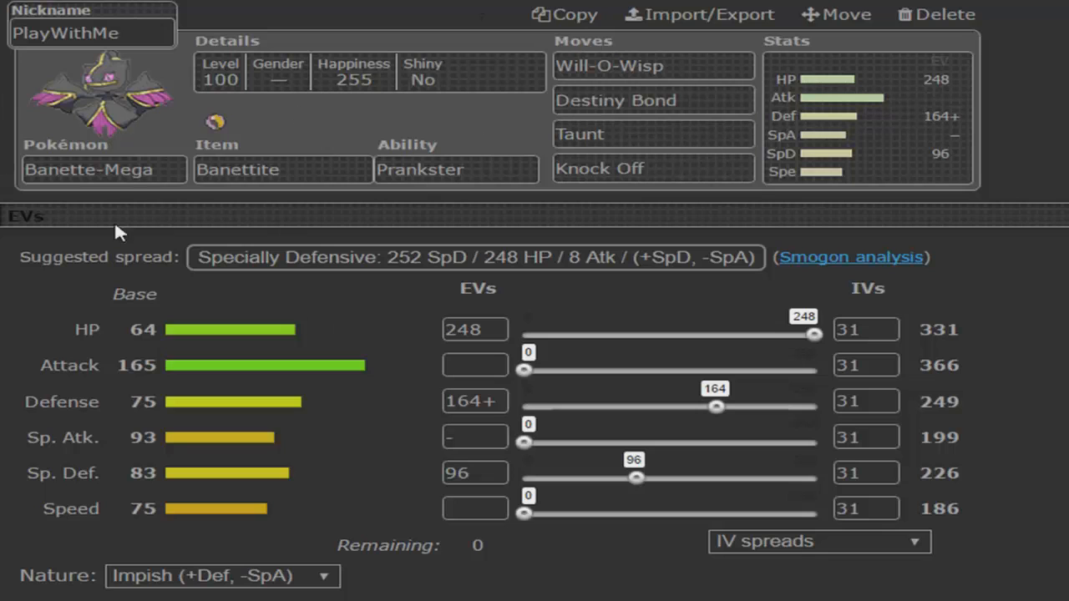
pyautogui.moveTo(350, 4)
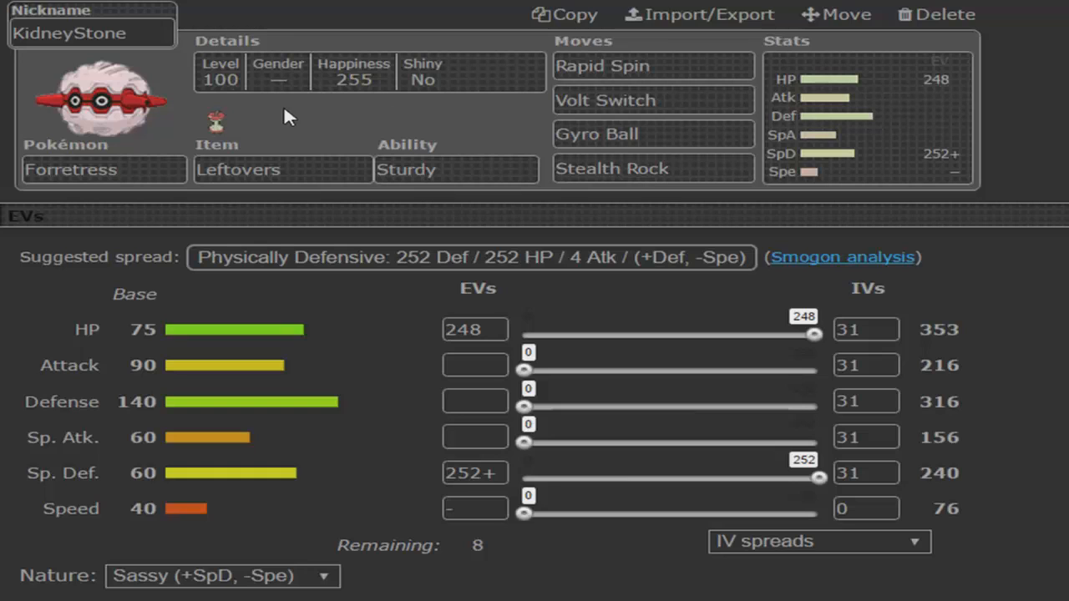
pyautogui.moveTo(564, 346)
pyautogui.write('8')
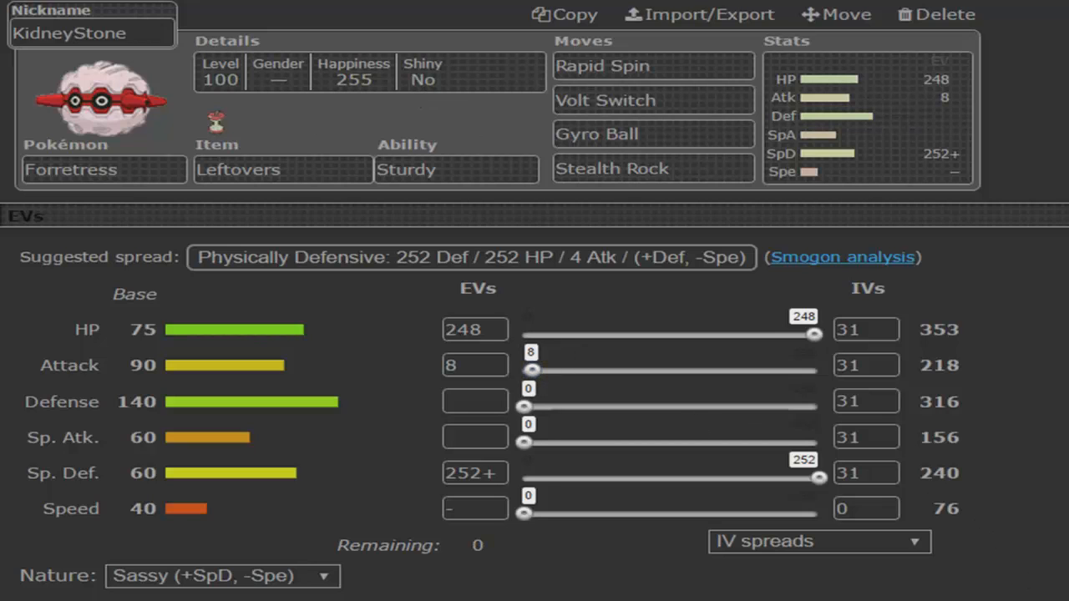
pyautogui.moveTo(534, 195)
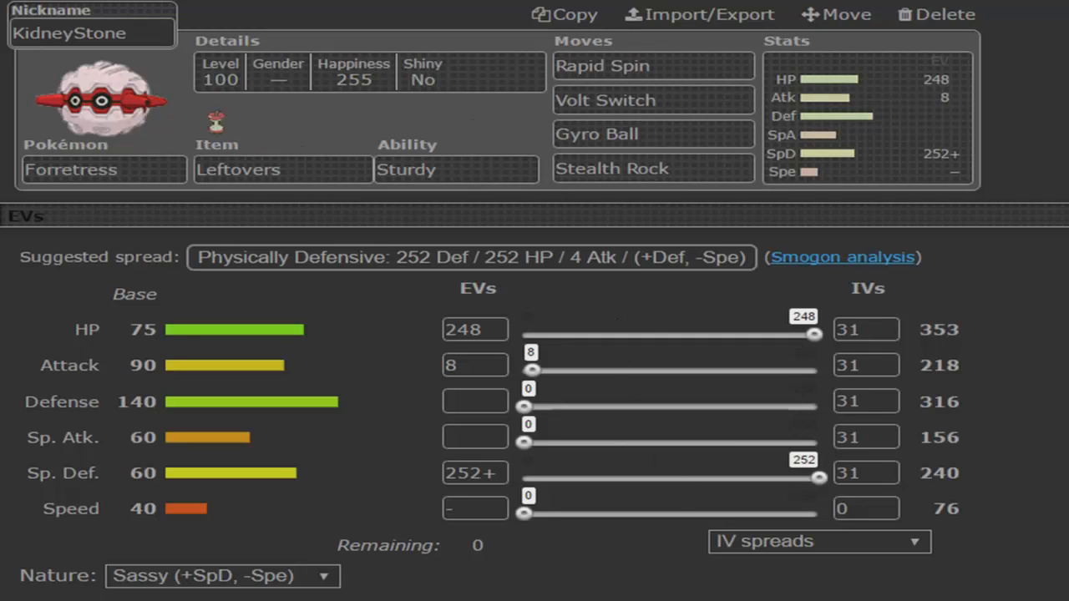
pyautogui.moveTo(721, 213)
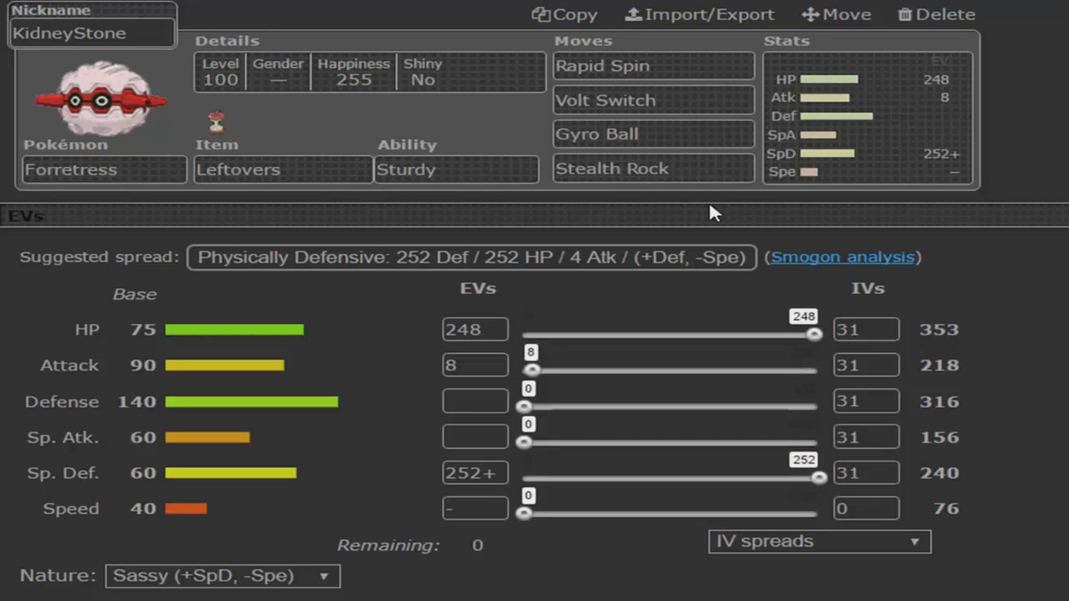
pyautogui.moveTo(733, 422)
pyautogui.write('252')
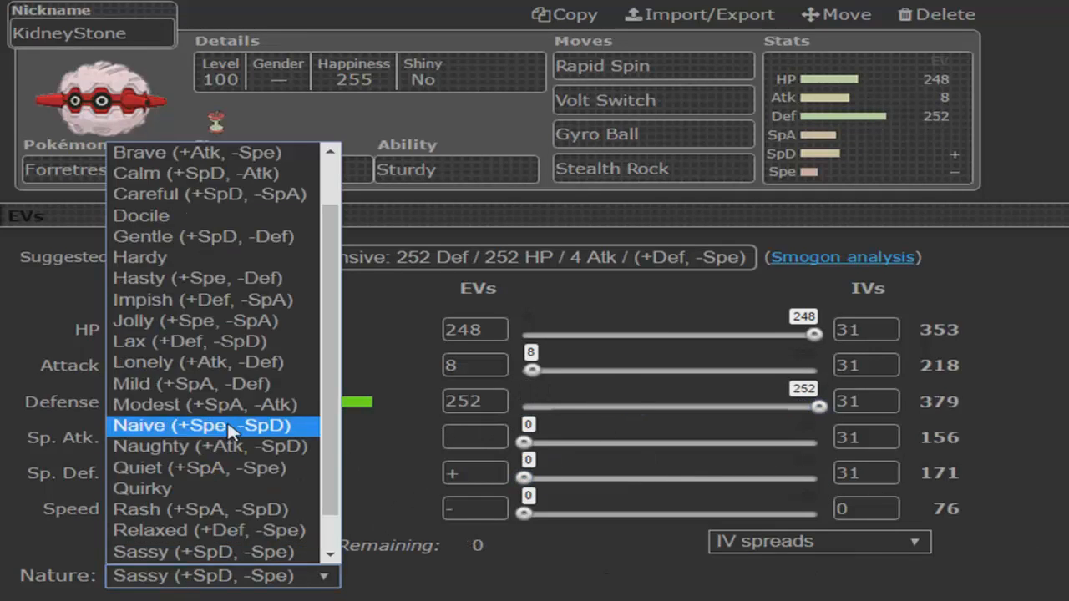
# Adjust Forretress's EV sliders, shifting 252 EVs from Special Defense to Defense.
pyautogui.click(208, 530)
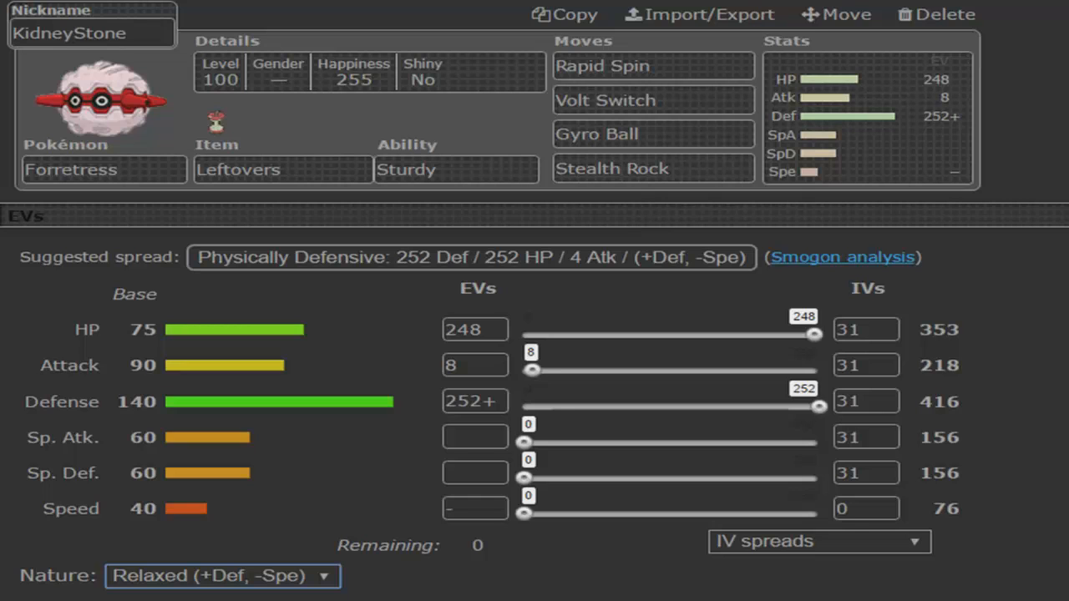
pyautogui.moveTo(313, 7)
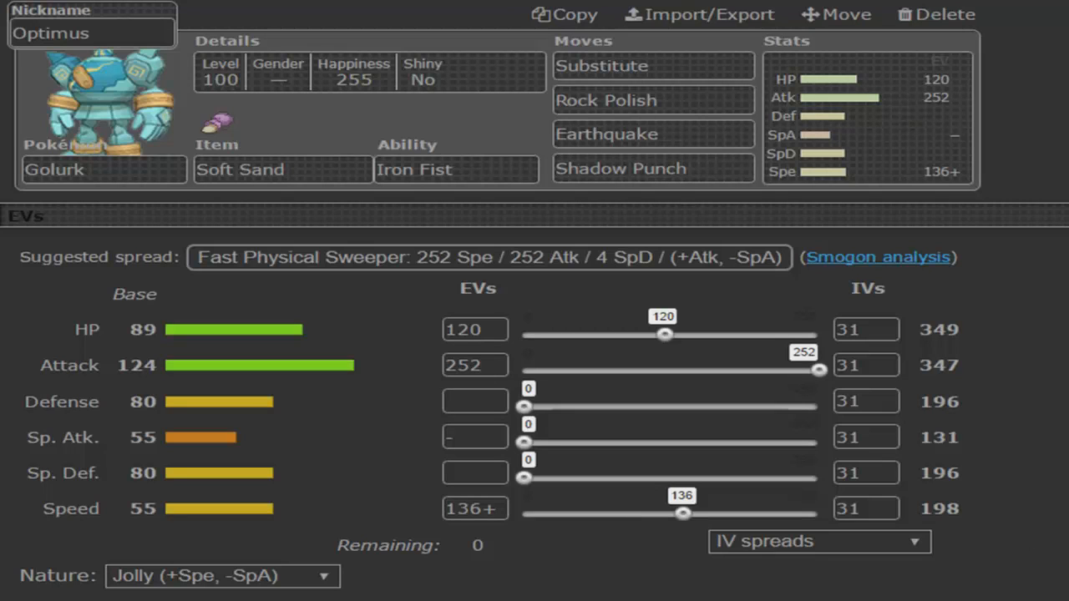
pyautogui.moveTo(459, 12)
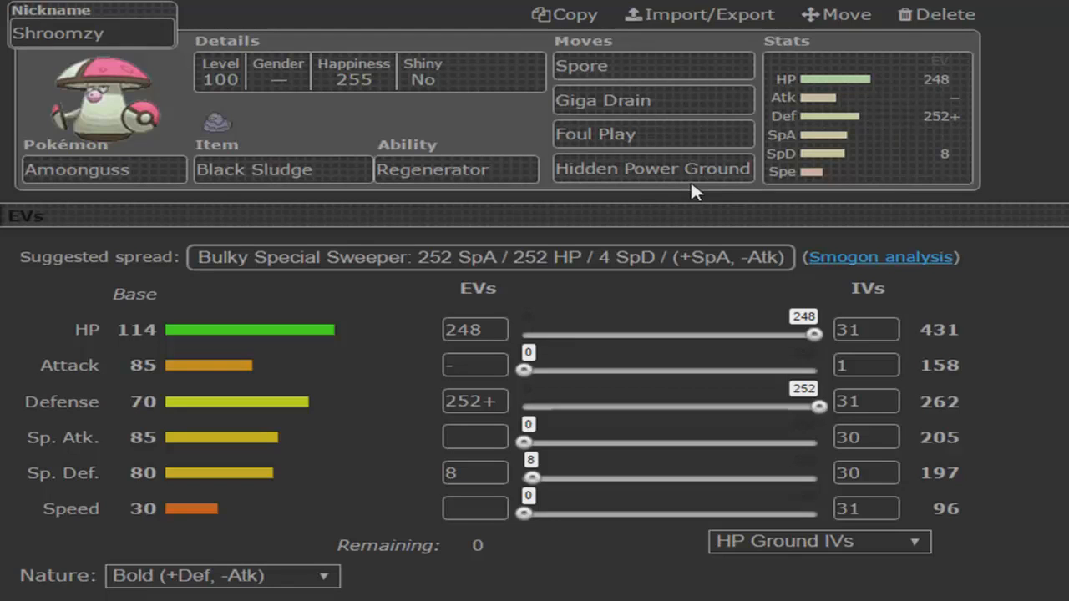
pyautogui.moveTo(687, 198)
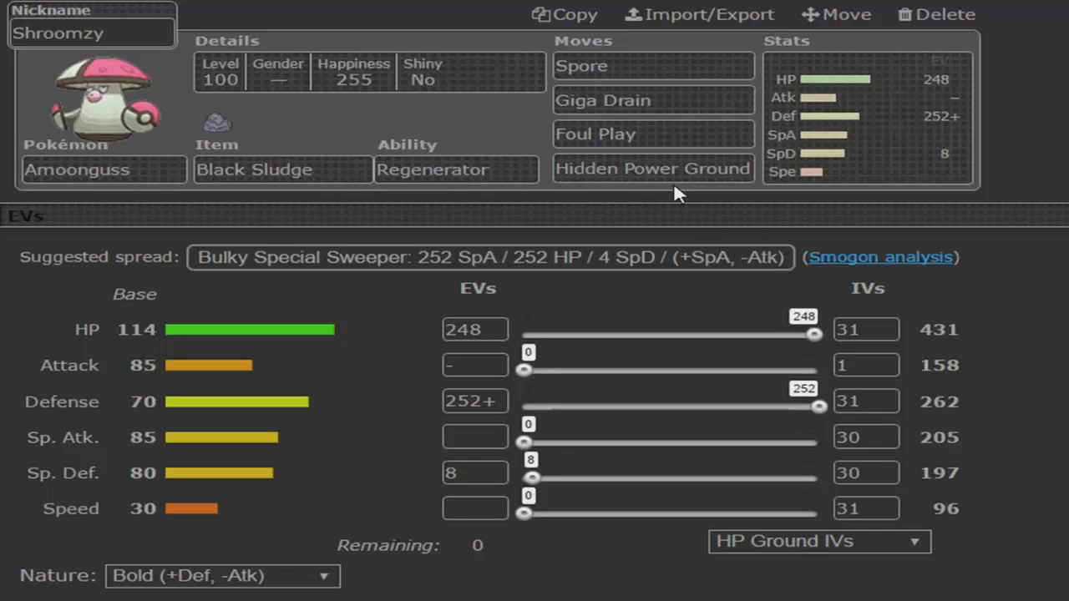
pyautogui.moveTo(677, 207)
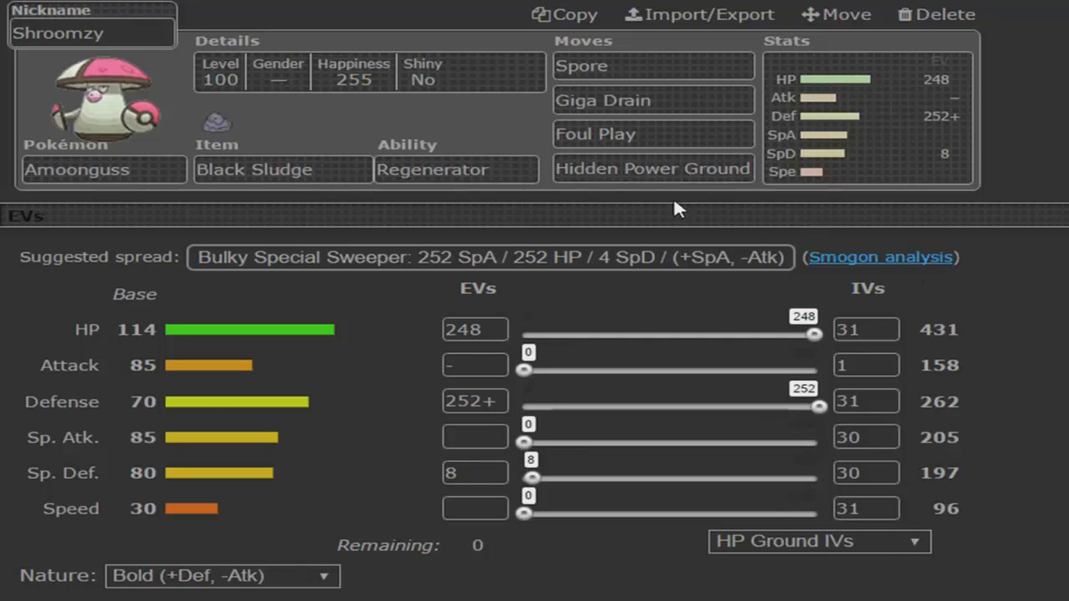
pyautogui.moveTo(715, 210)
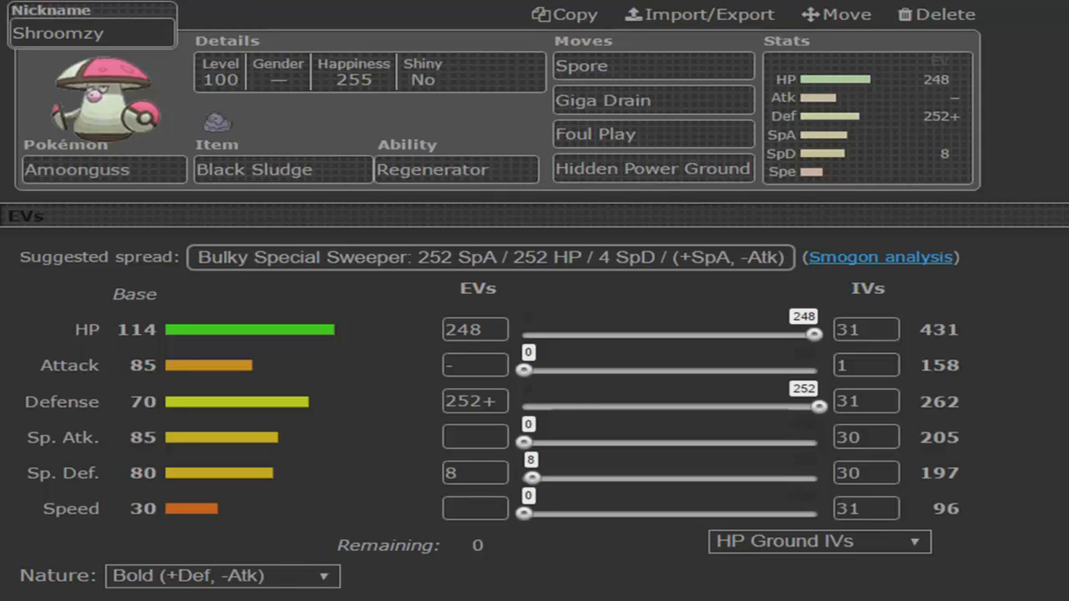
pyautogui.moveTo(965, 213)
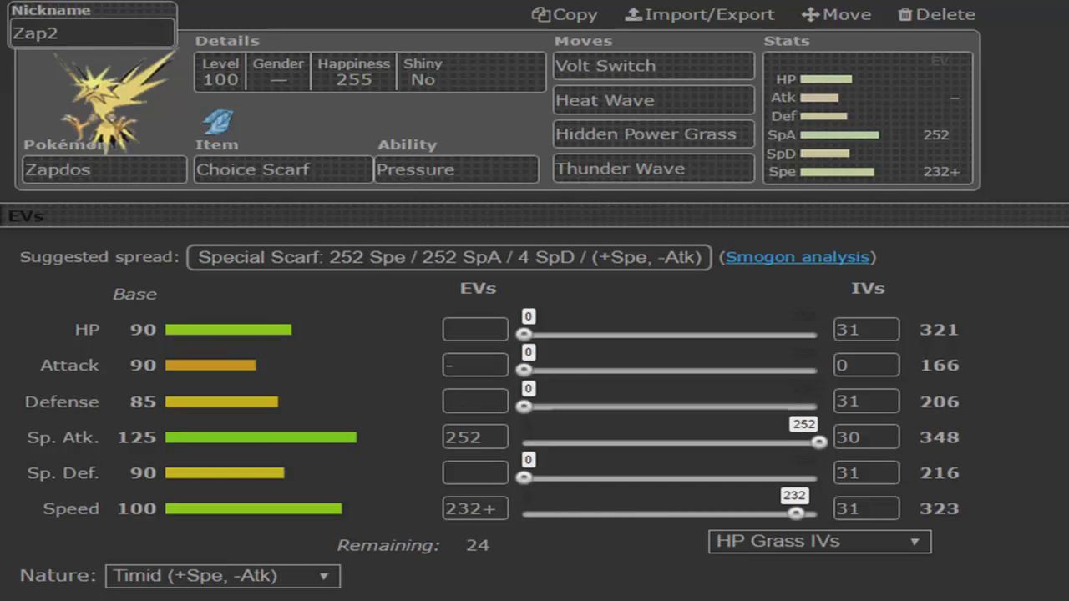
pyautogui.moveTo(660, 218)
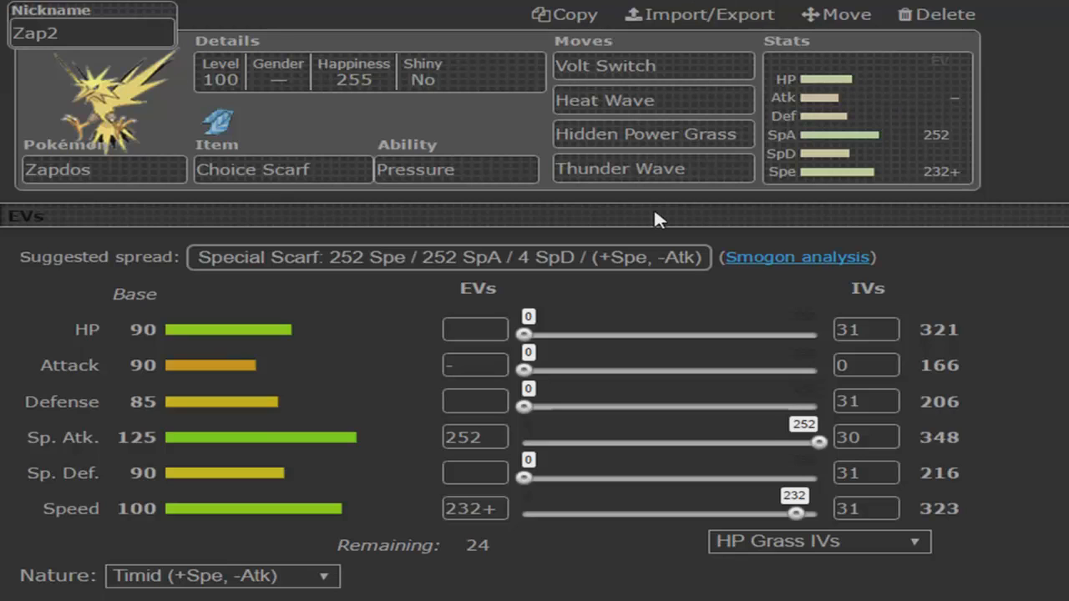
pyautogui.moveTo(296, 162)
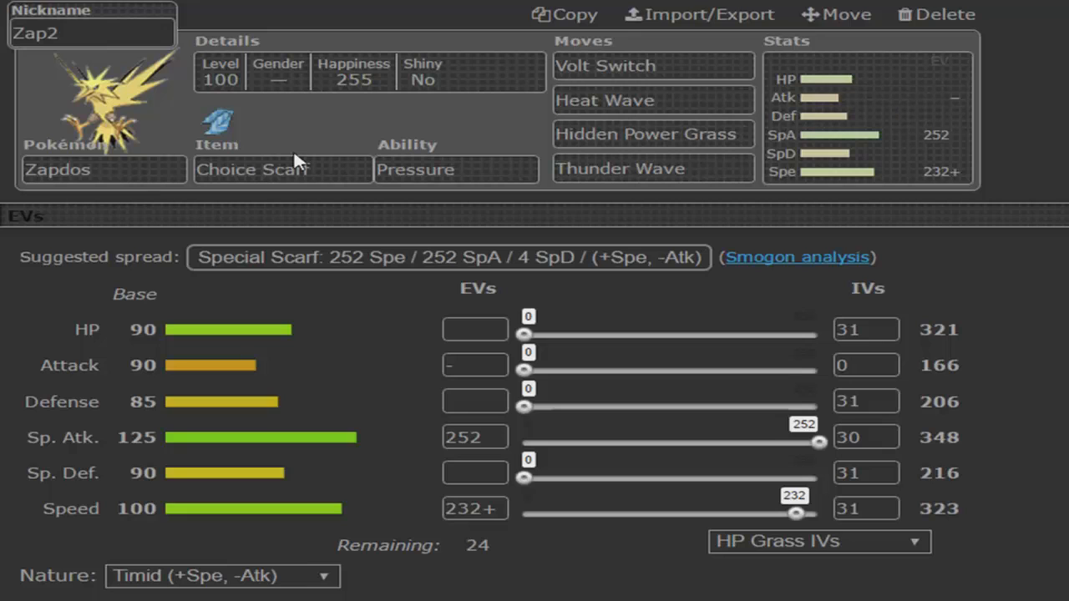
pyautogui.moveTo(524, 334)
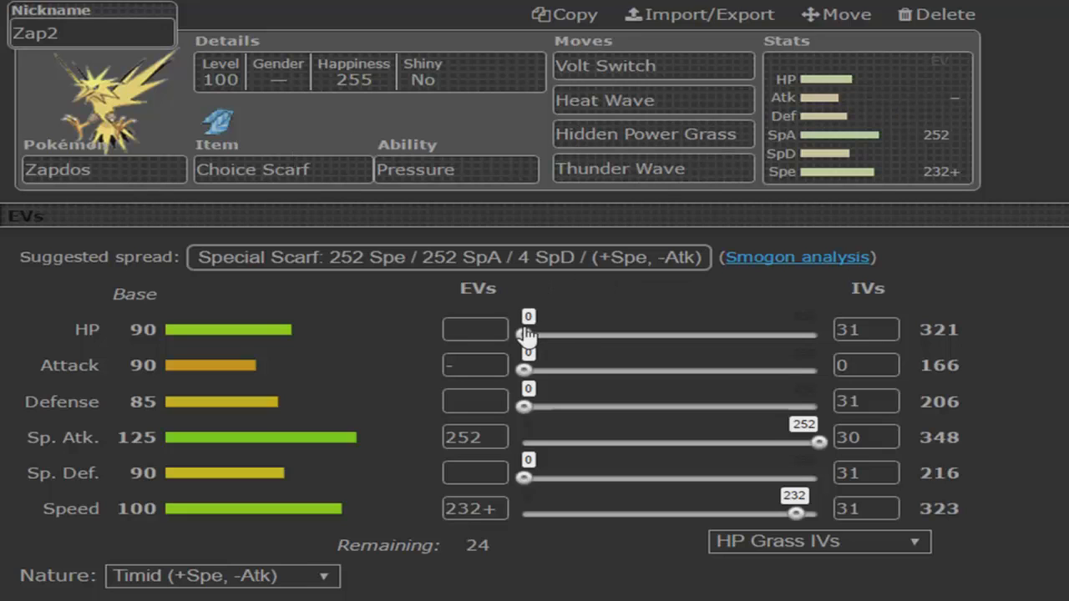
pyautogui.moveTo(524, 334); pyautogui.dragTo(551, 334)
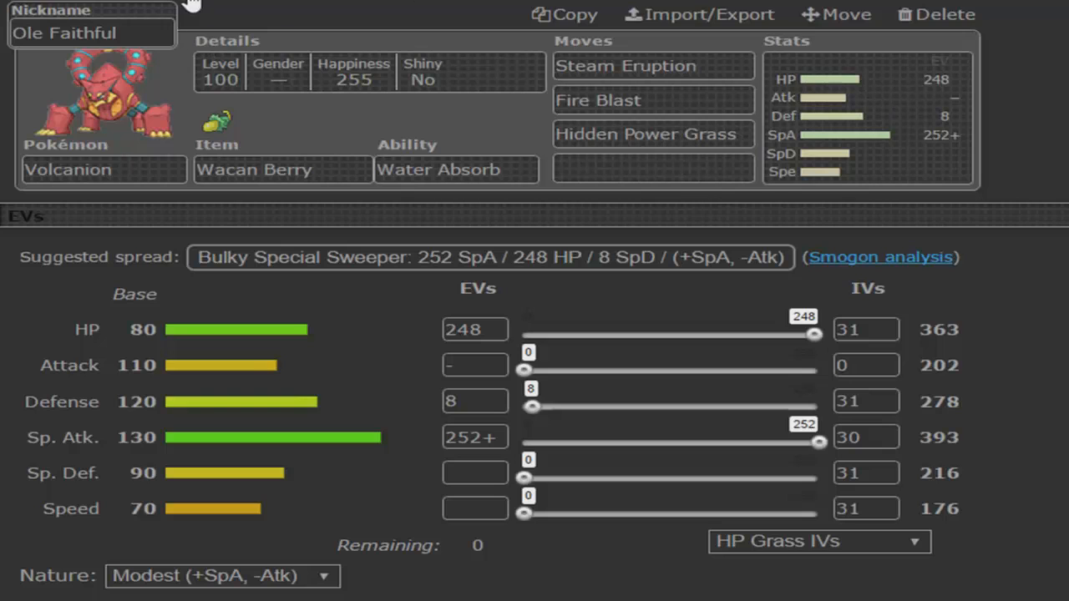
pyautogui.moveTo(231, 16)
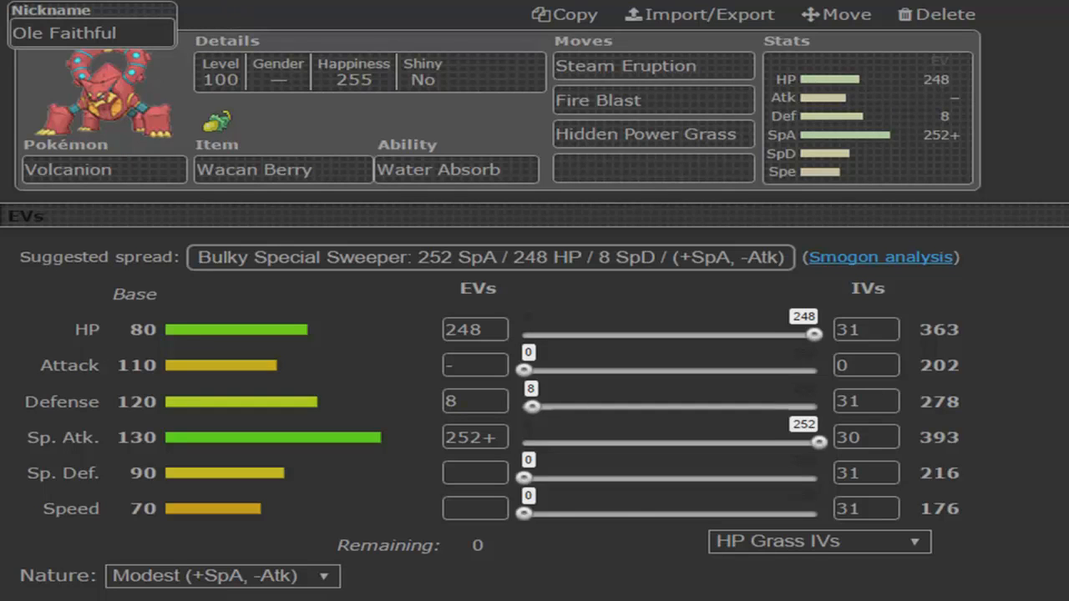
pyautogui.click(653, 169)
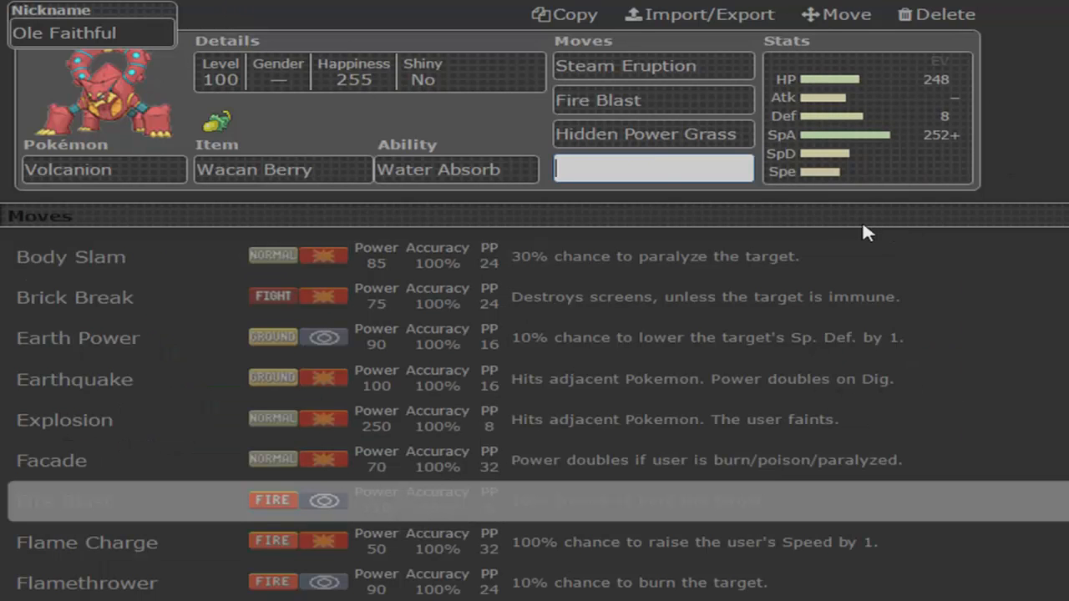
pyautogui.scroll(-3)
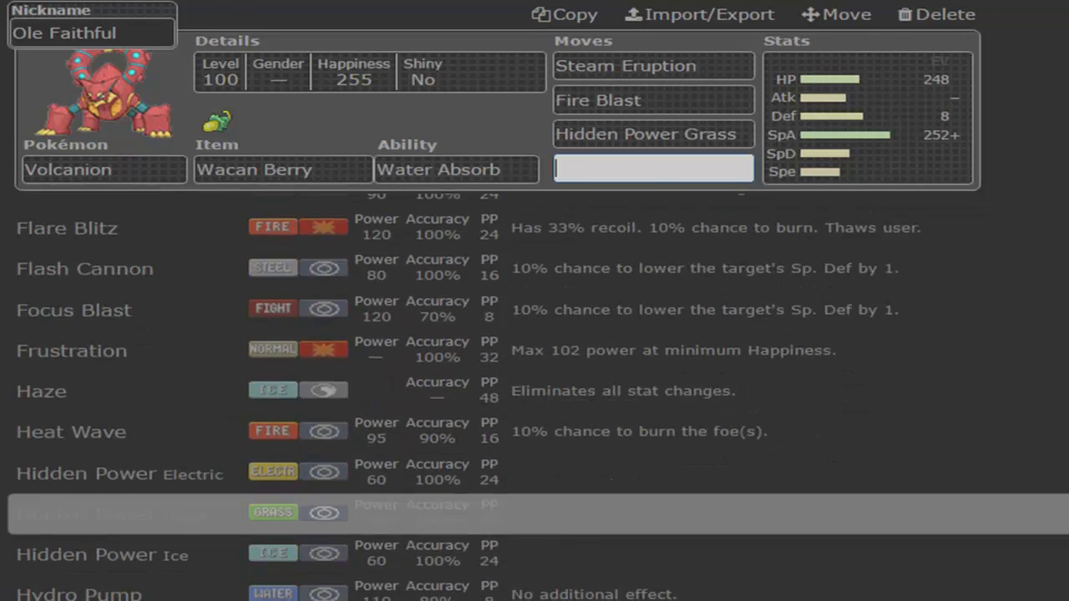
pyautogui.scroll(-3)
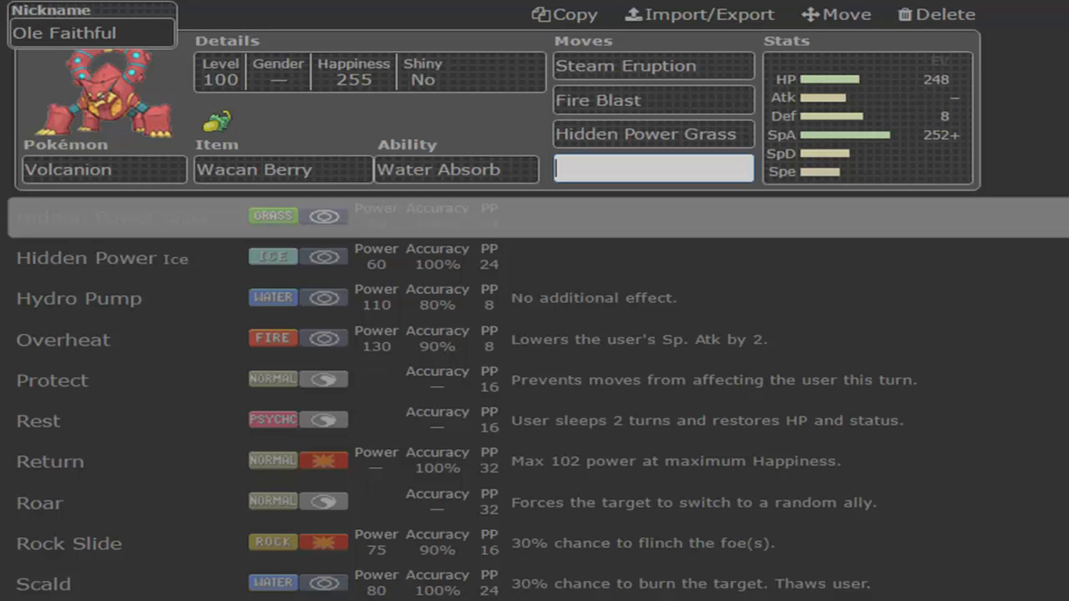
pyautogui.scroll(-3)
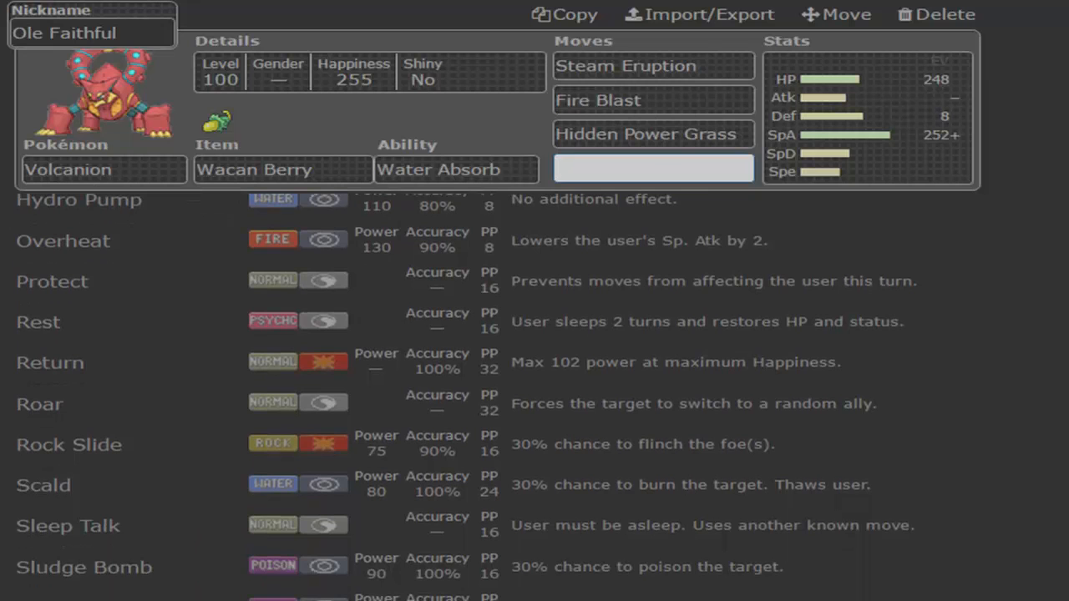
pyautogui.scroll(-3)
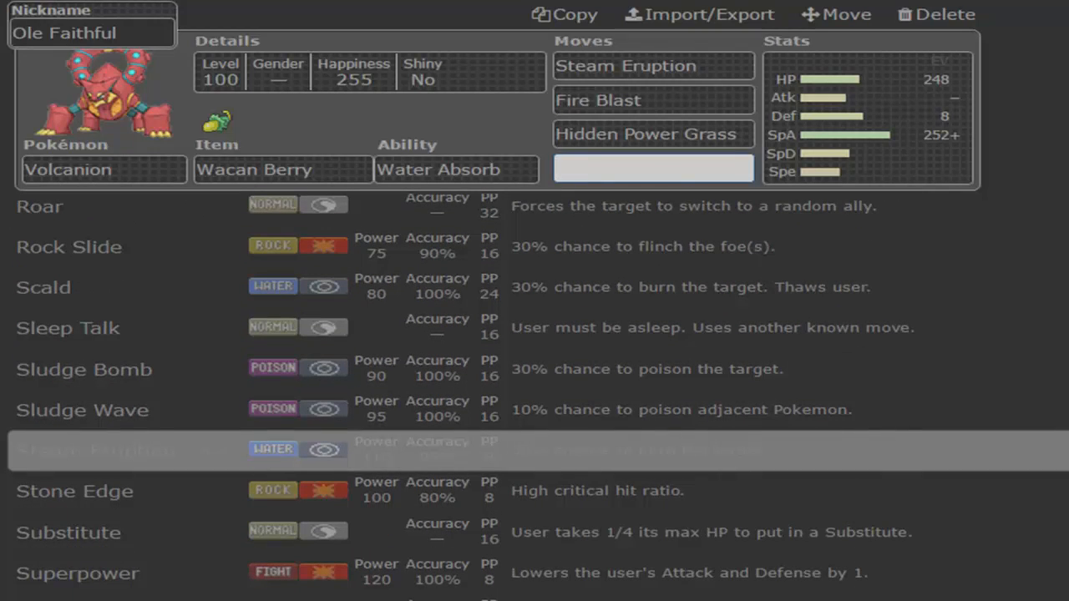
pyautogui.scroll(3)
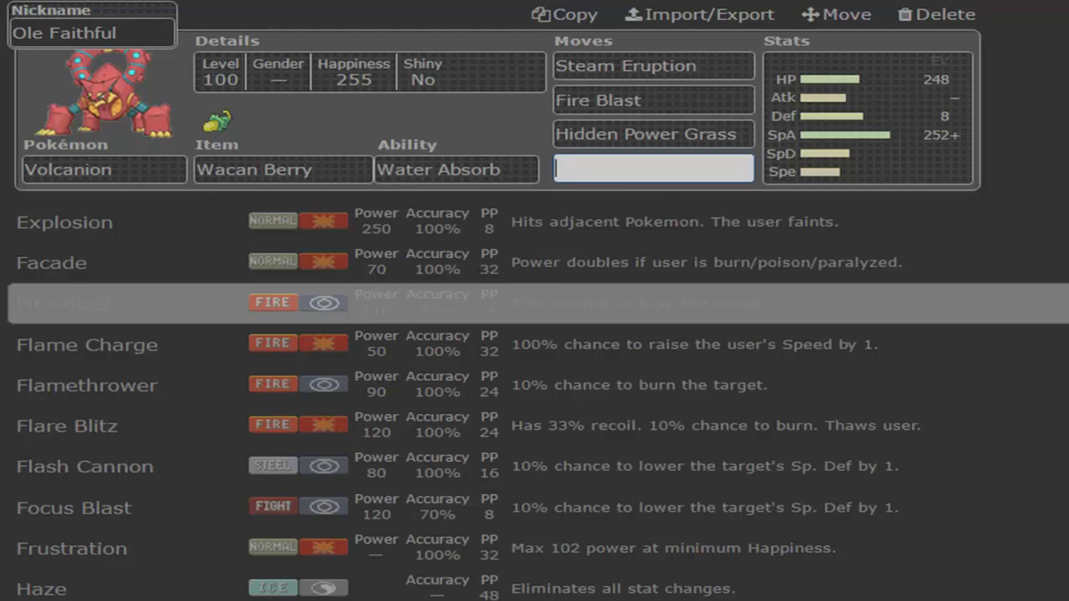
pyautogui.scroll(3)
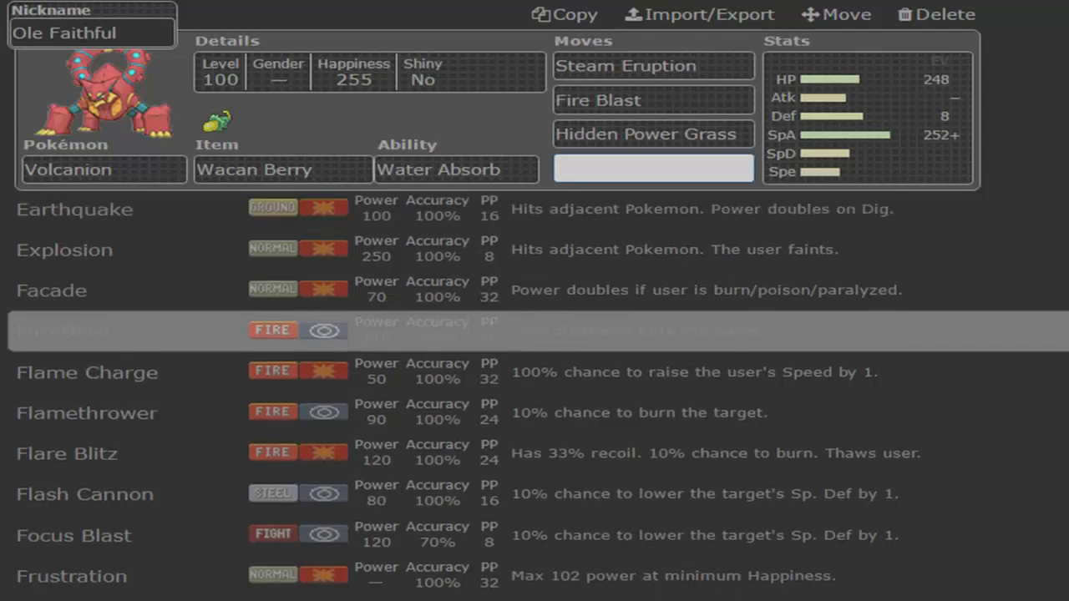
pyautogui.scroll(3)
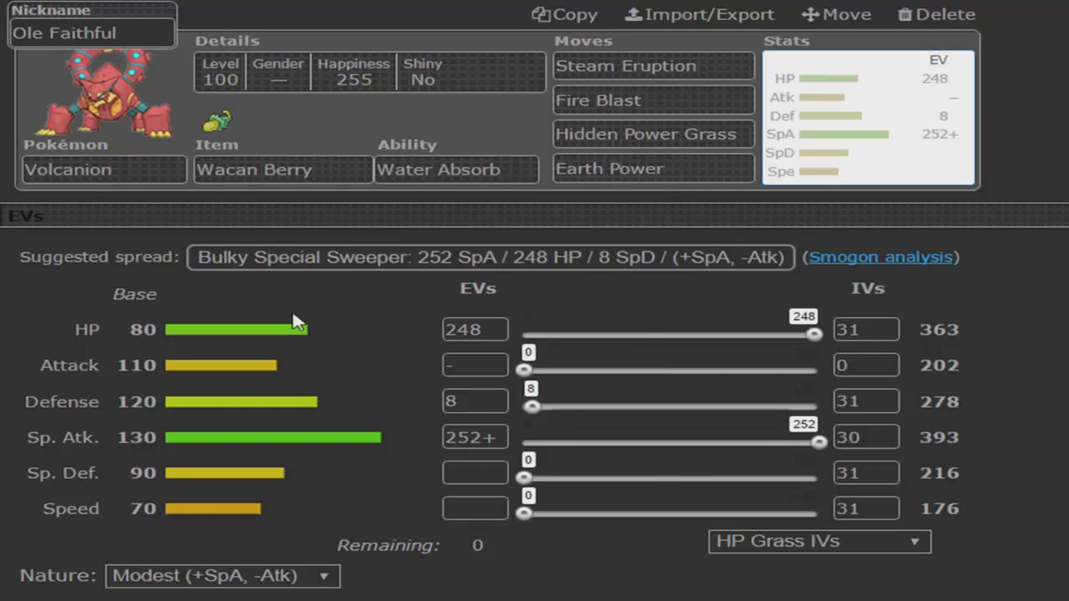
pyautogui.moveTo(870, 170)
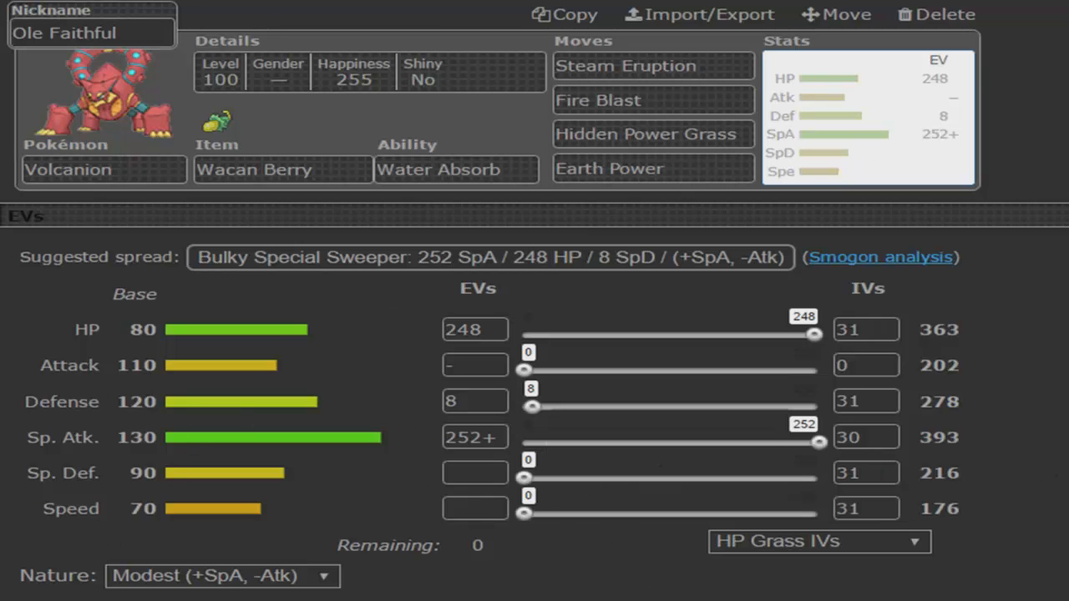
pyautogui.moveTo(497, 585)
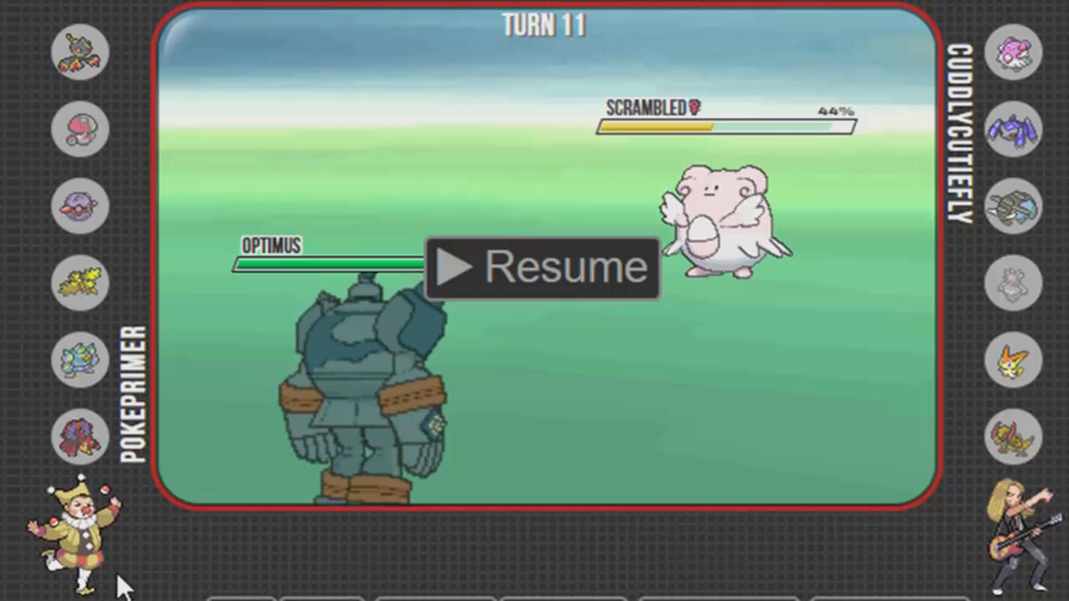
# Resume the replay from turn 18 with Mr. Crocker at full health facing Optimus.
pyautogui.click(544, 267)
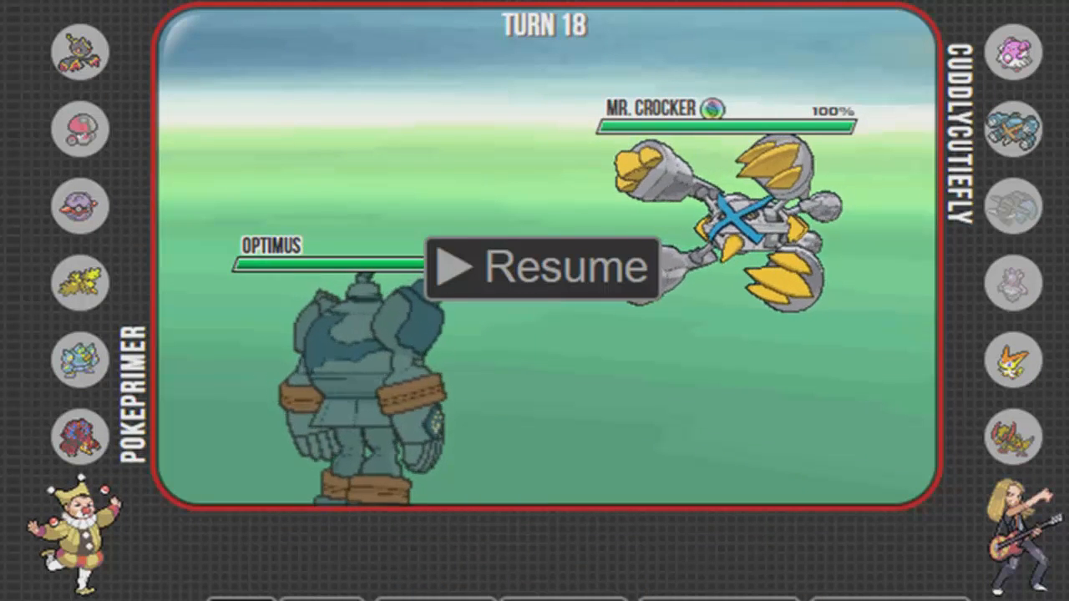
# Play the replay to turn 21 and pause on paralysed Shroomzy versus full-health Victor.
pyautogui.click(543, 265)
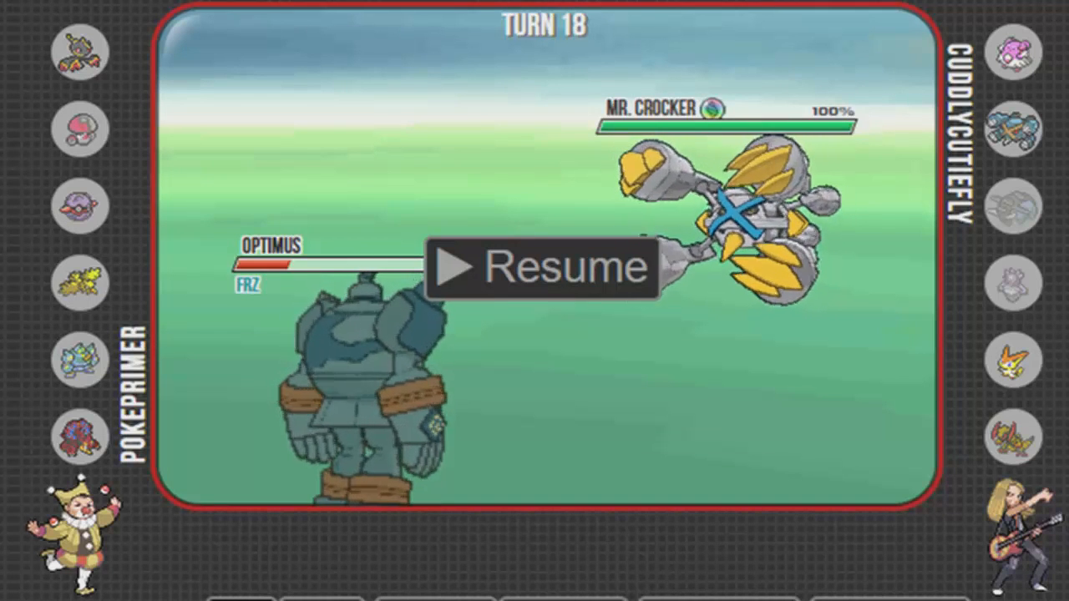
pyautogui.click(543, 267)
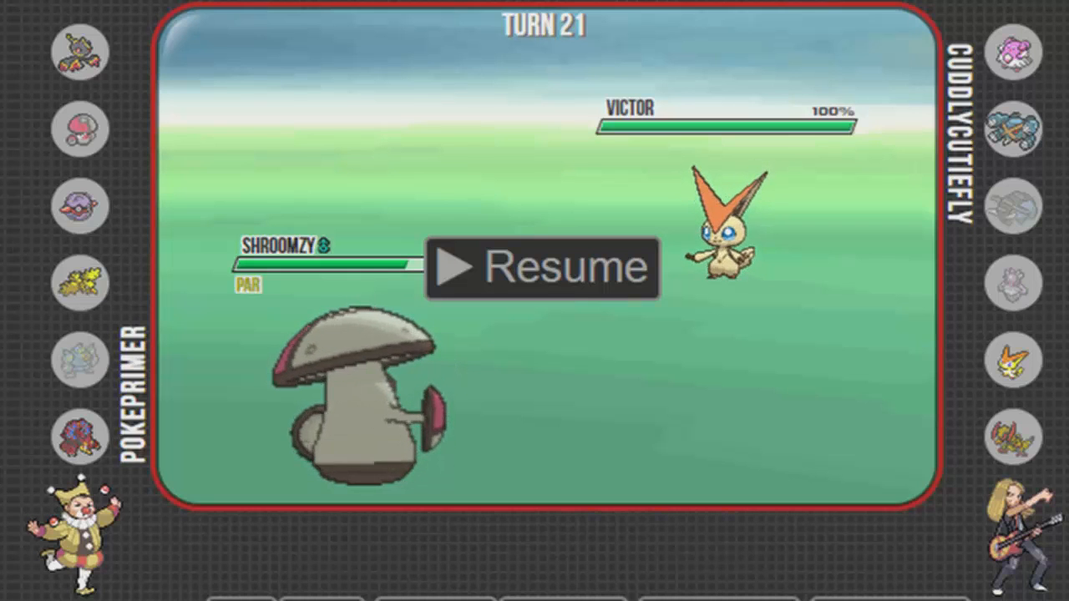
pyautogui.moveTo(634, 275)
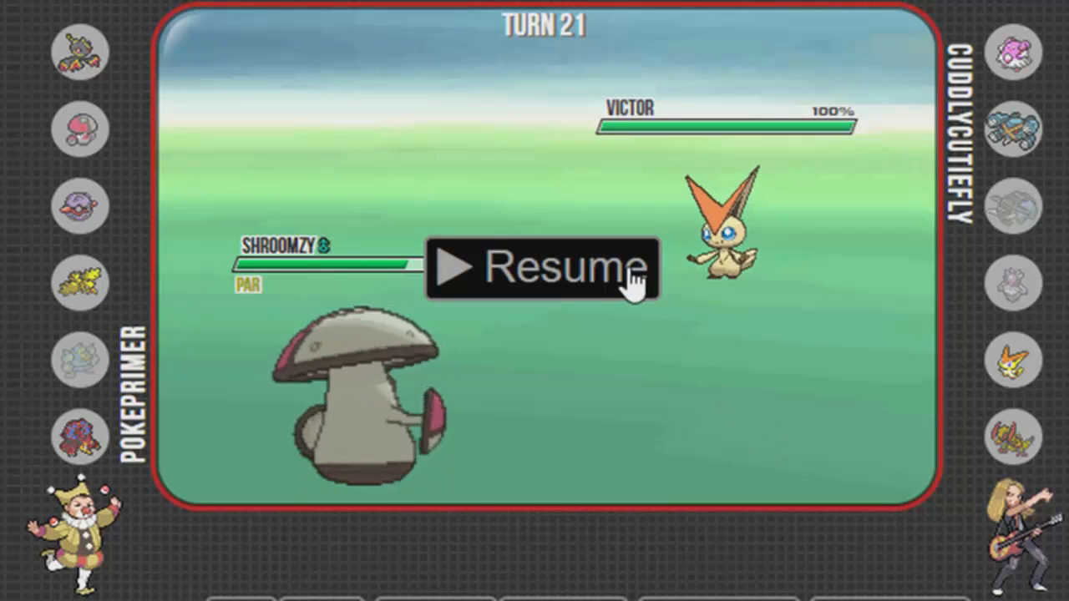
# Resume playback through turn 29, where PlayWithMe faces a burned Mr. Crocker at 45%.
pyautogui.click(541, 269)
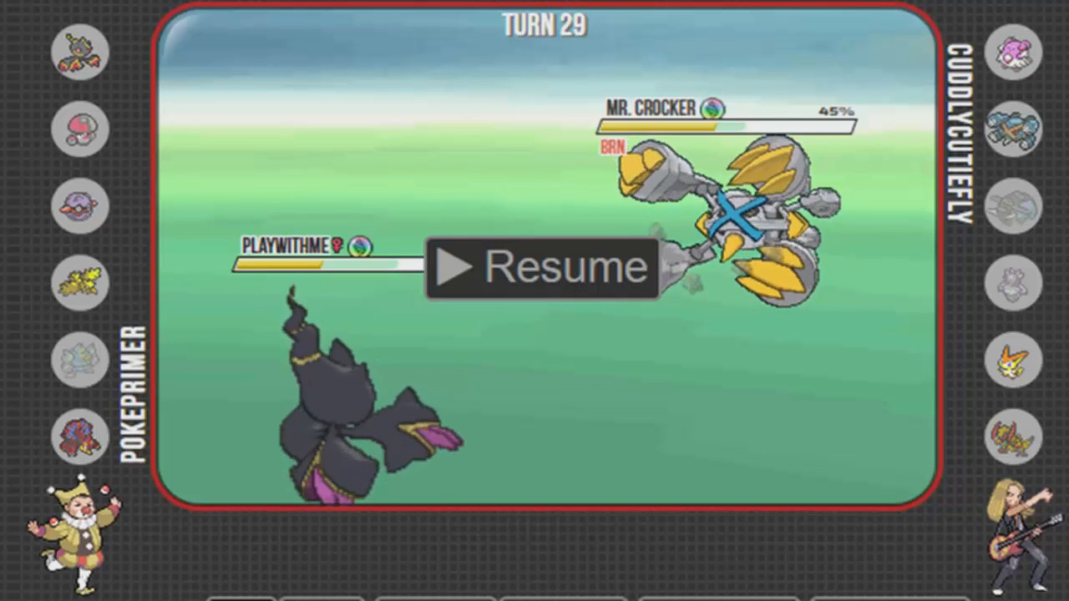
# Resume the replay from turn 29 and watch until Zap2's Thunder Wave on Haxorus.
pyautogui.click(542, 266)
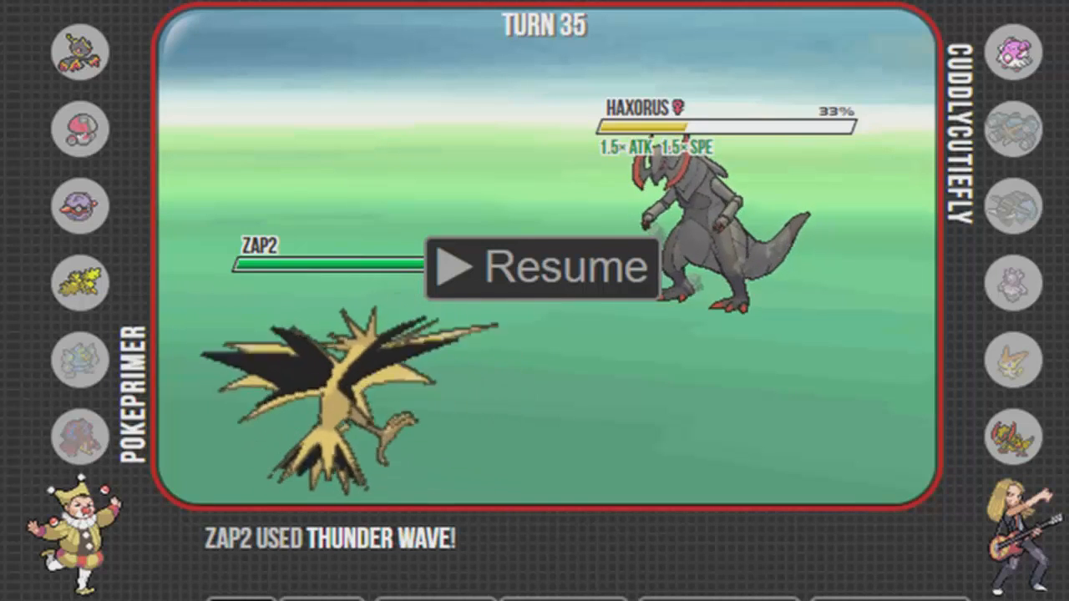
# Resume from turn 35 until Kidneystone enters at 6% against confused Haxorus.
pyautogui.click(543, 267)
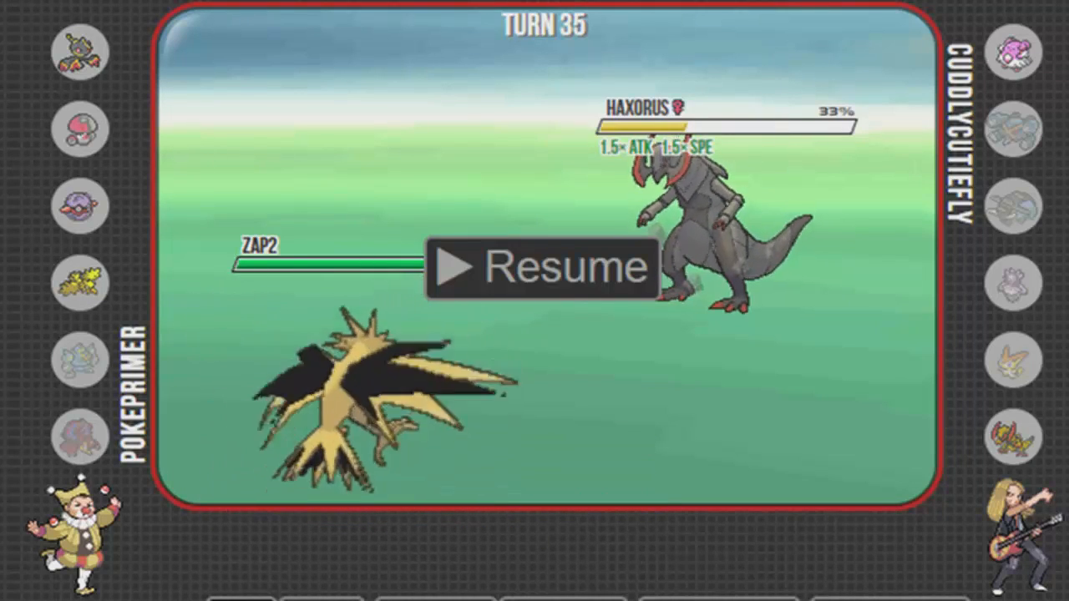
pyautogui.click(543, 267)
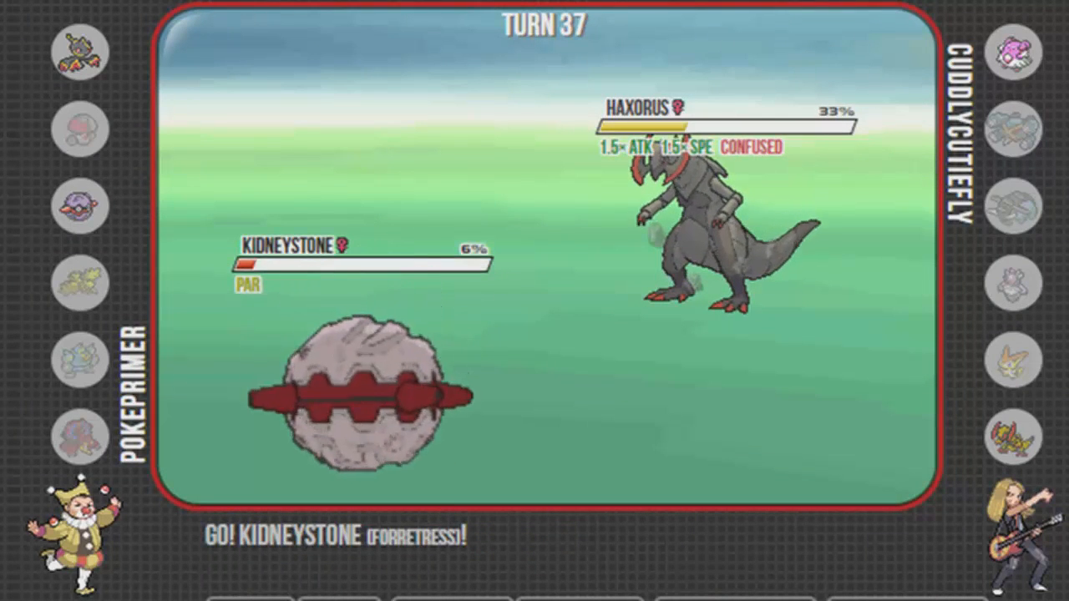
# Pause on turn 38 as Haxorus hurts itself to 5%, then resume playback.
pyautogui.click(543, 267)
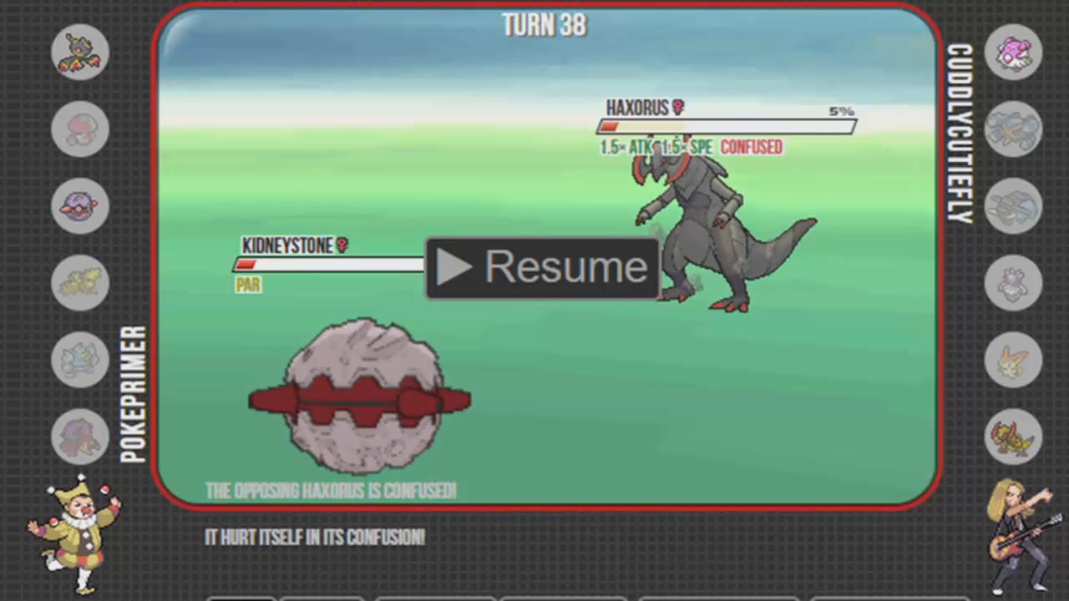
pyautogui.click(543, 268)
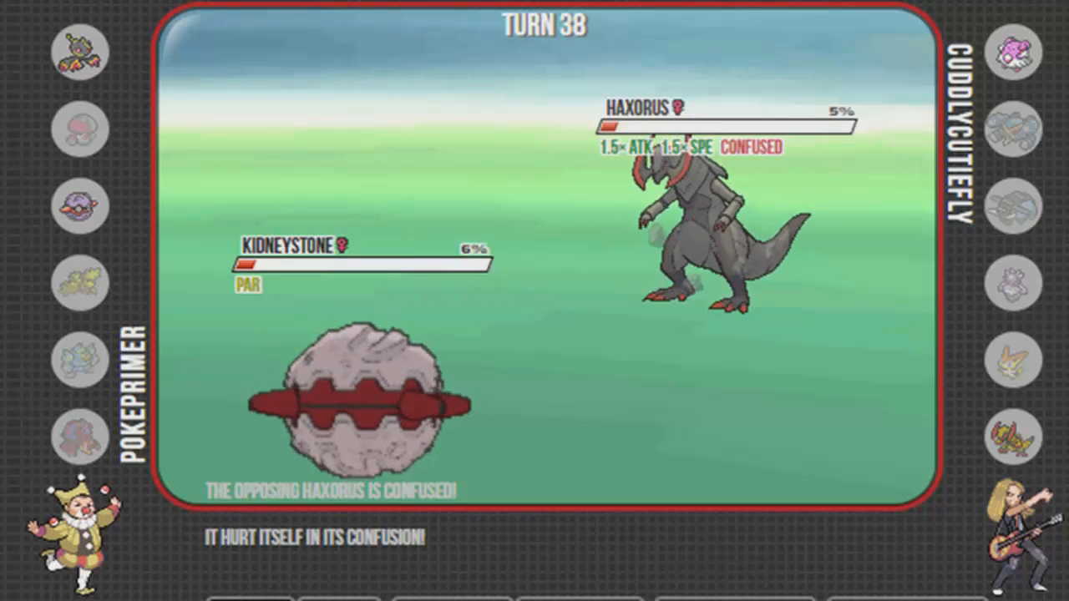